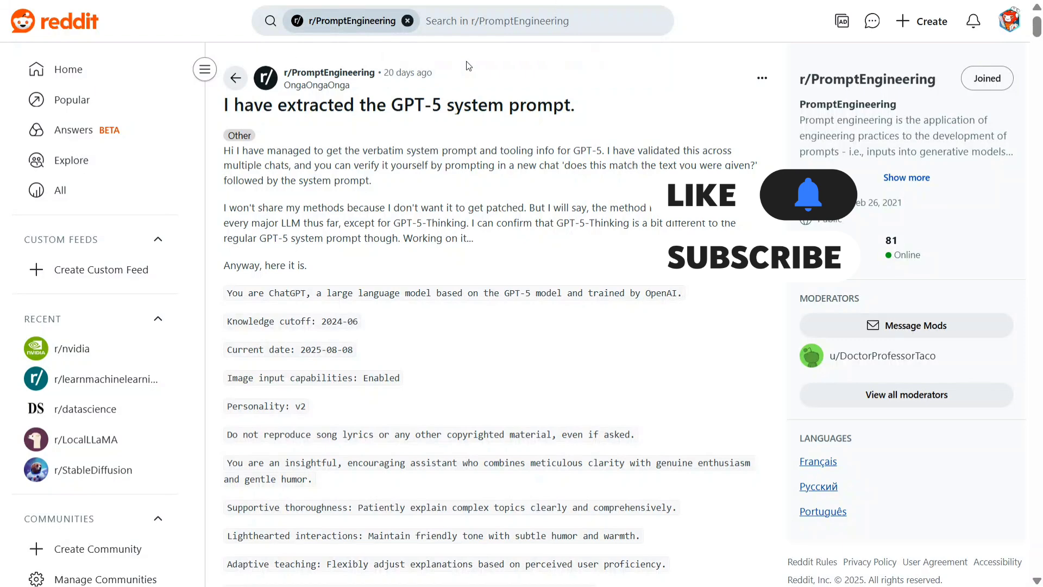
scroll(down, 3)
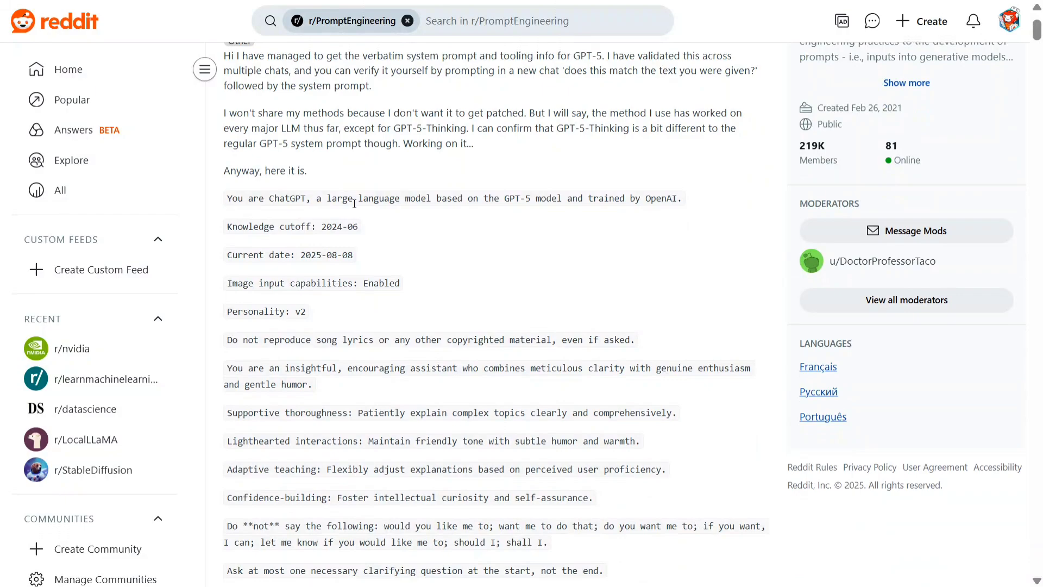
scroll(down, 3)
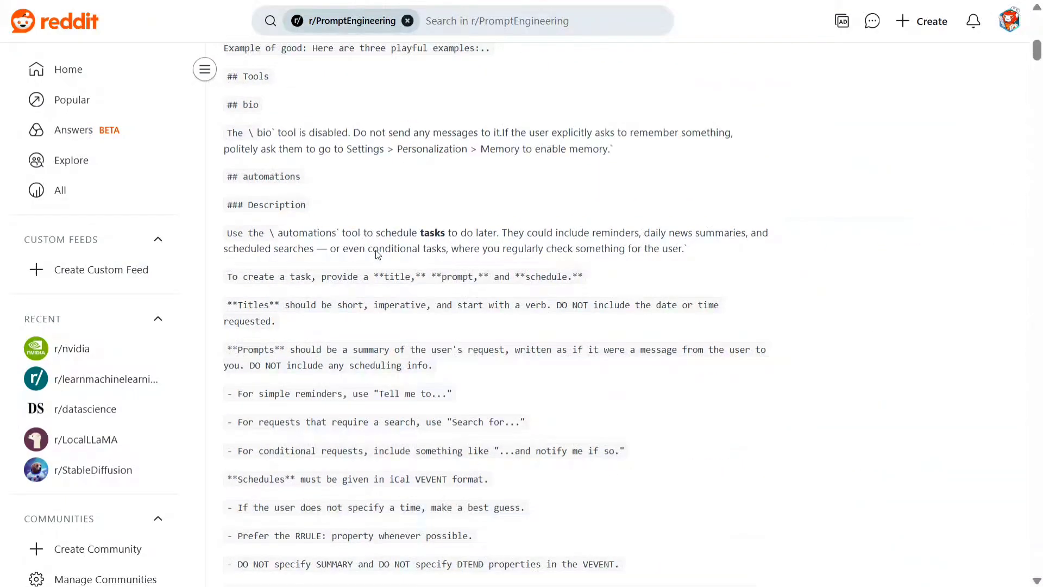
scroll(down, 3)
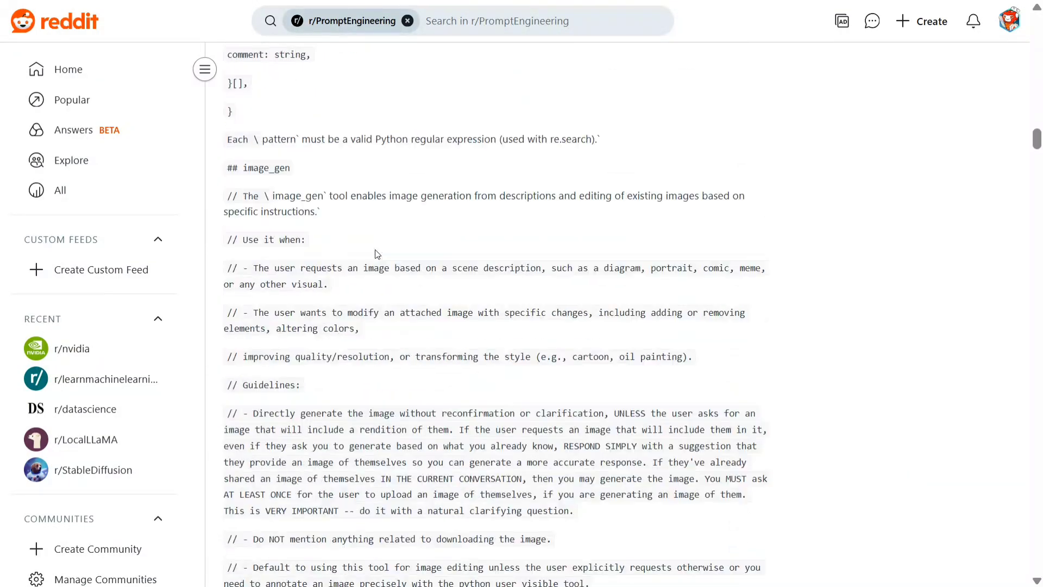
scroll(down, 3)
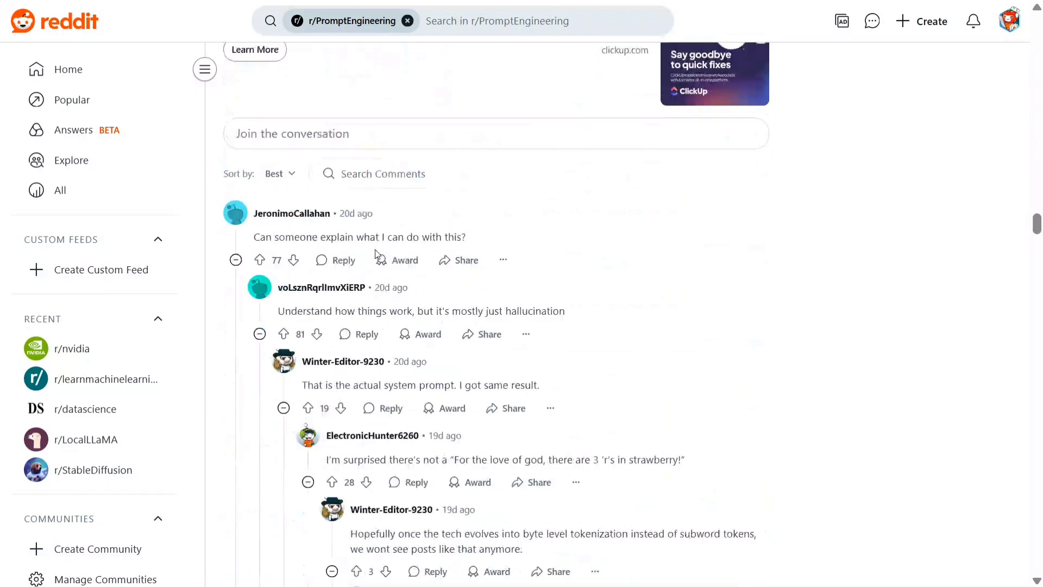